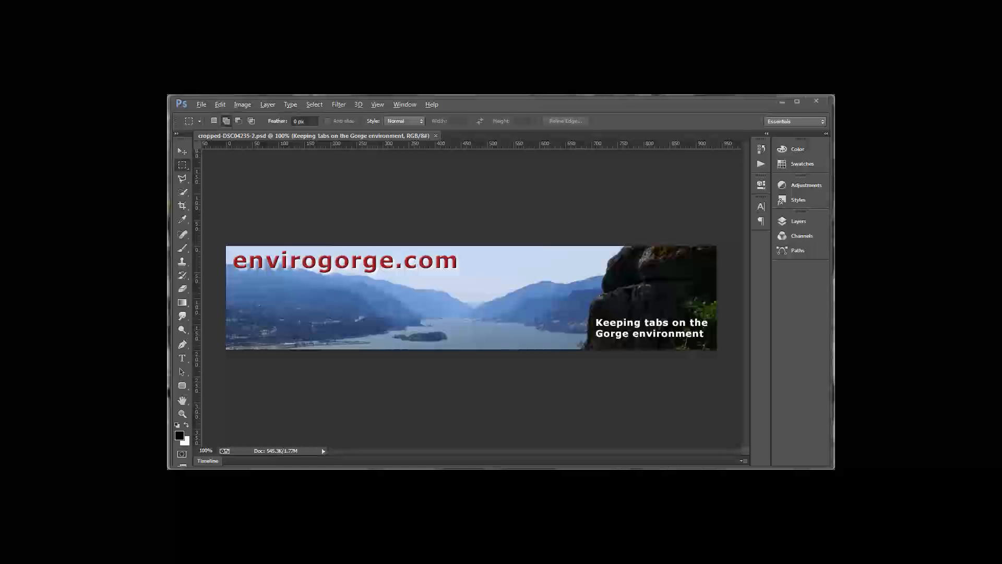
pyautogui.moveTo(517, 291)
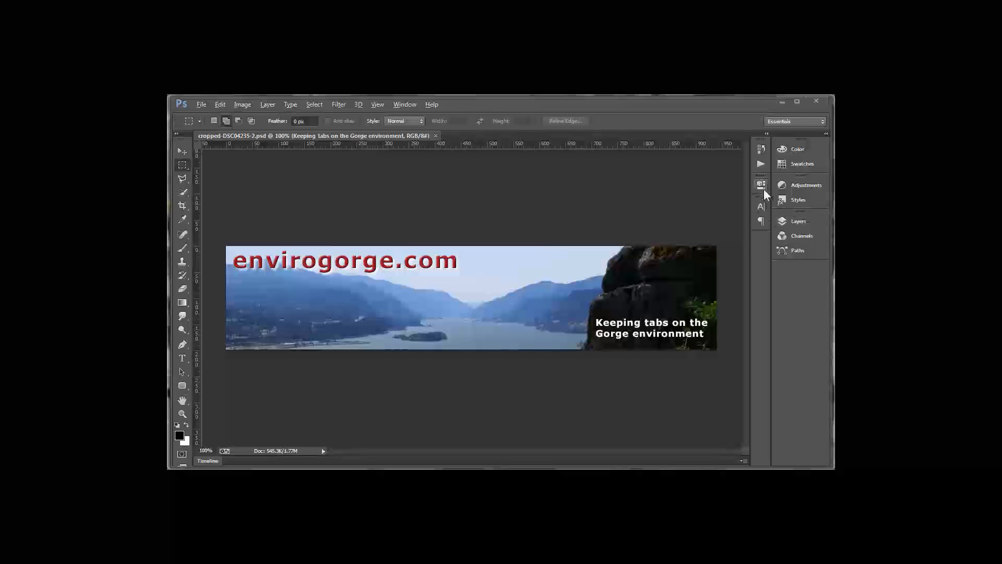
# Show the cropped-Robin-in-snow layer above the Background so the robin replaces the gorge photo.
pyautogui.click(799, 221)
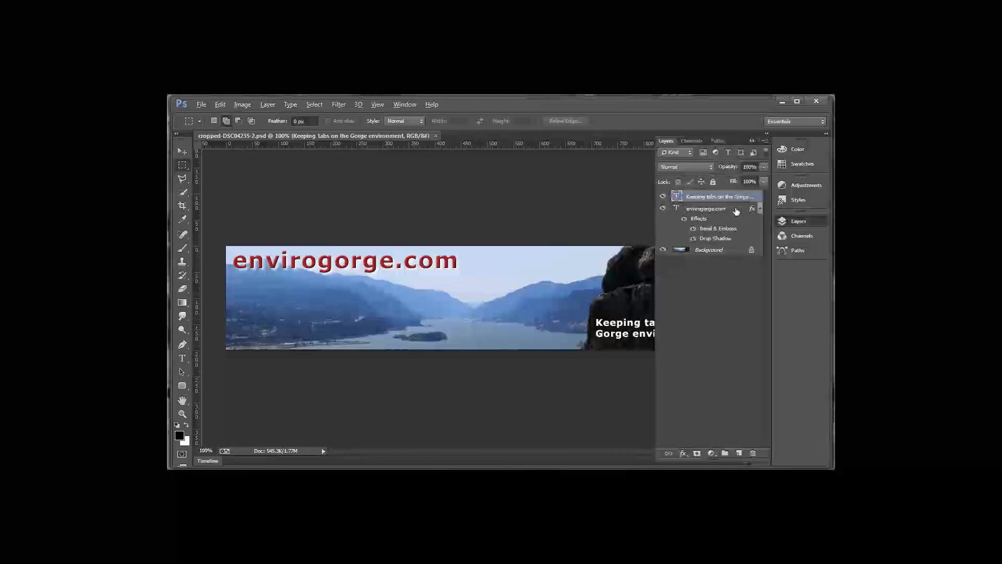
pyautogui.click(708, 250)
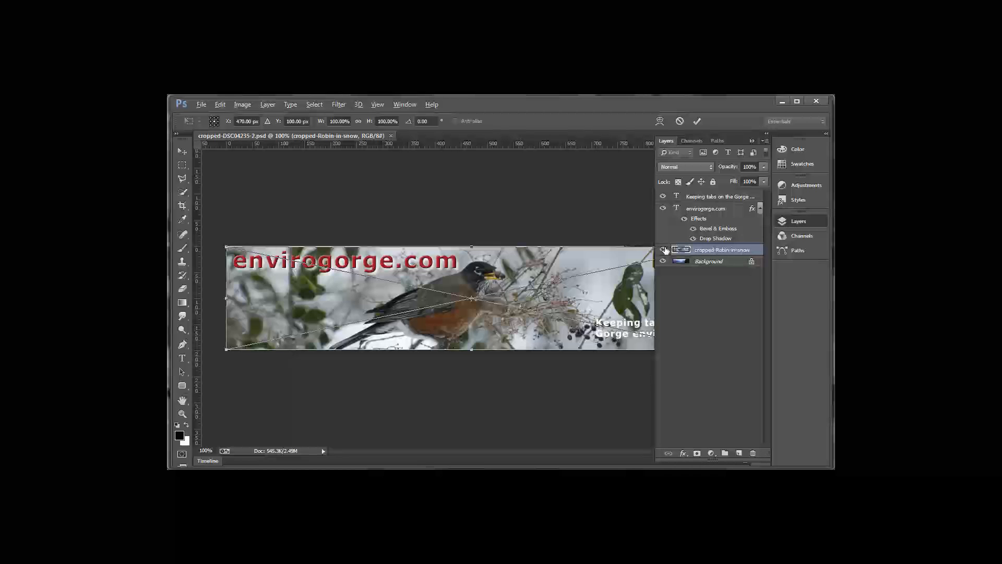
pyautogui.moveTo(664, 250)
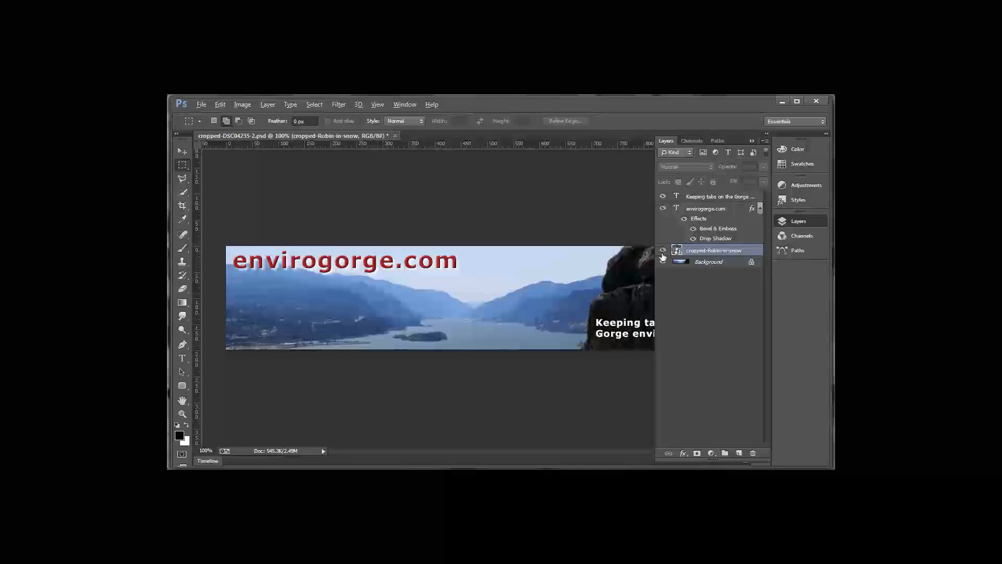
pyautogui.click(663, 249)
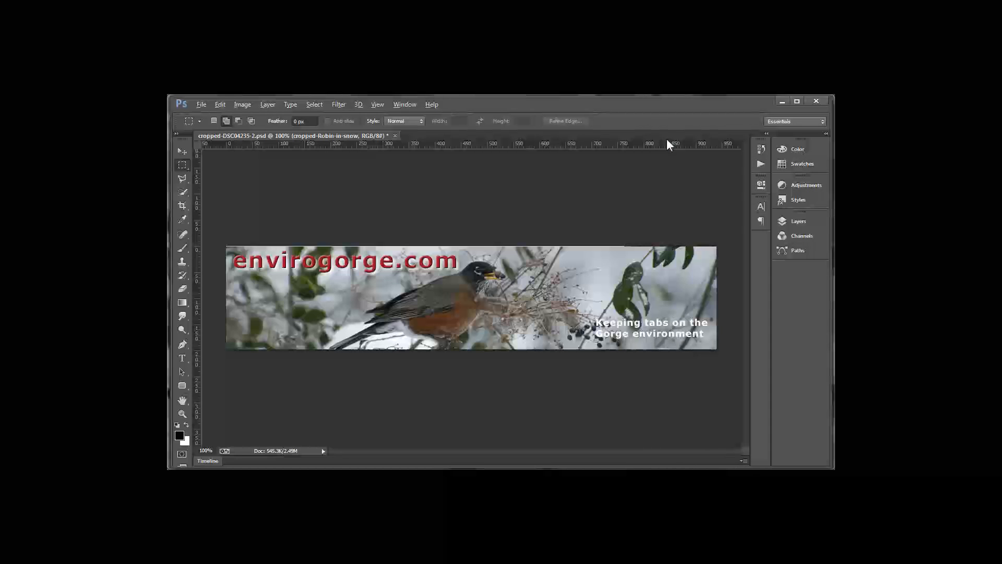
pyautogui.moveTo(481, 203)
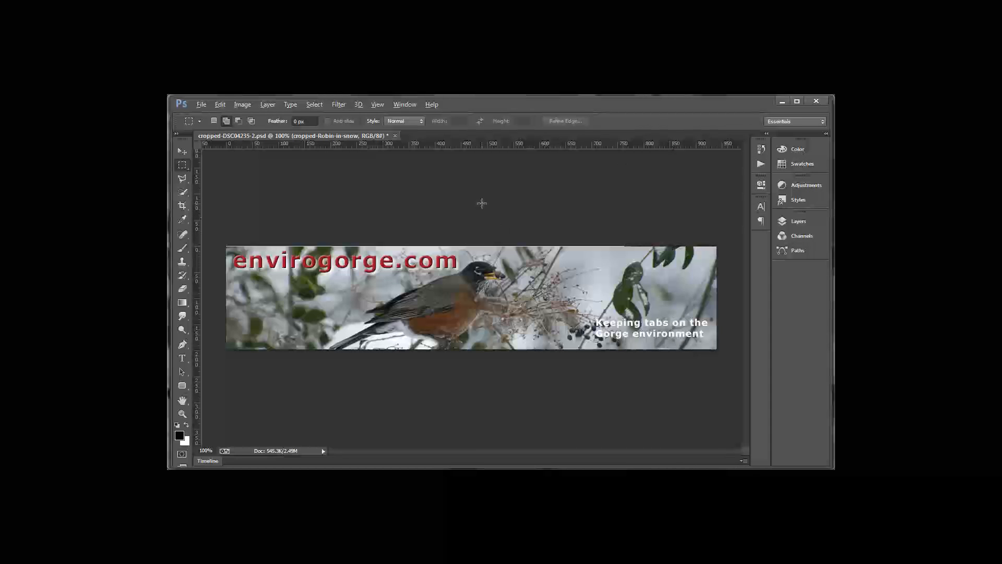
pyautogui.moveTo(451, 201)
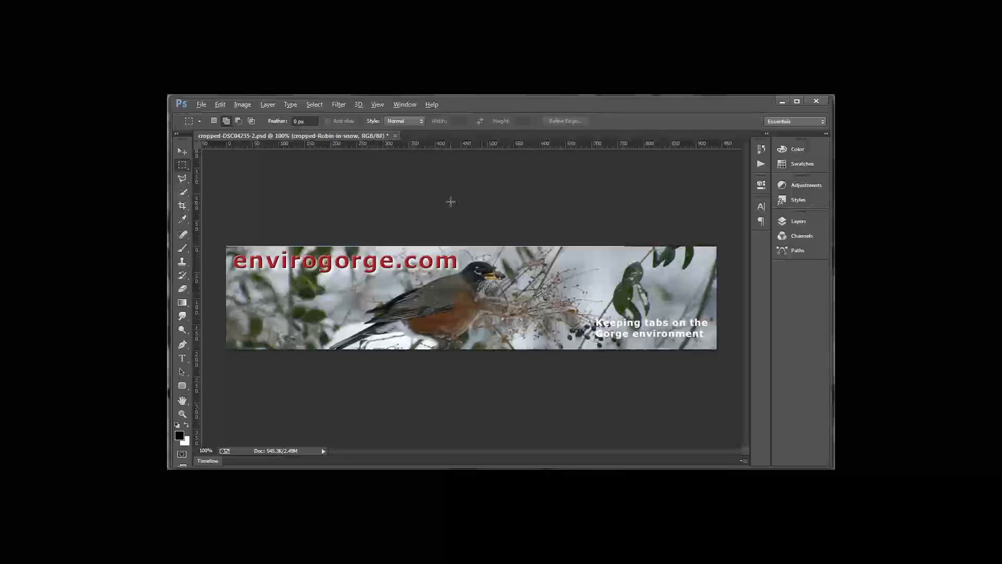
pyautogui.moveTo(451, 206)
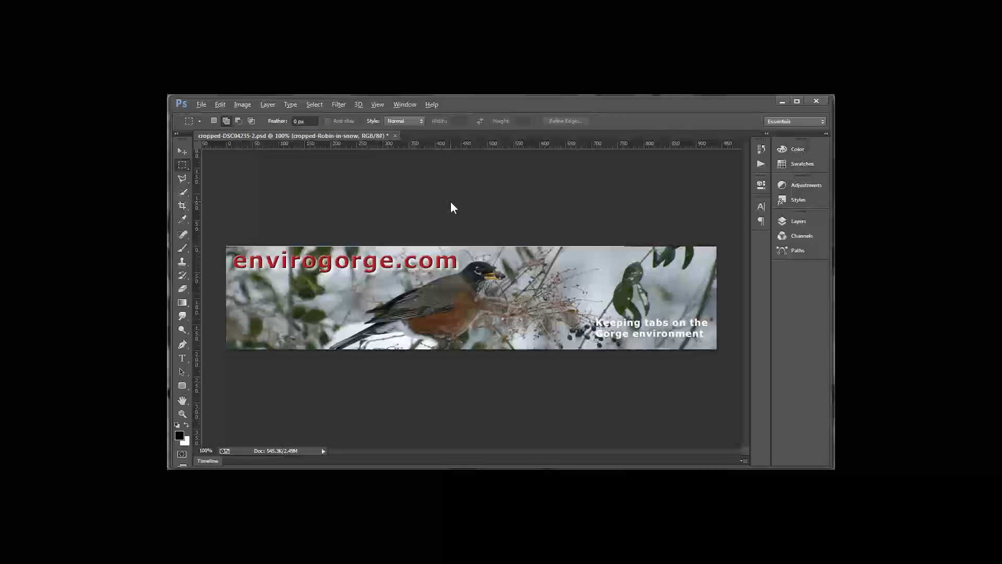
# Export the banner via Save for Web as JPEG High named header-for-mailchimp-winter-bird.jpg.
pyautogui.click(201, 105)
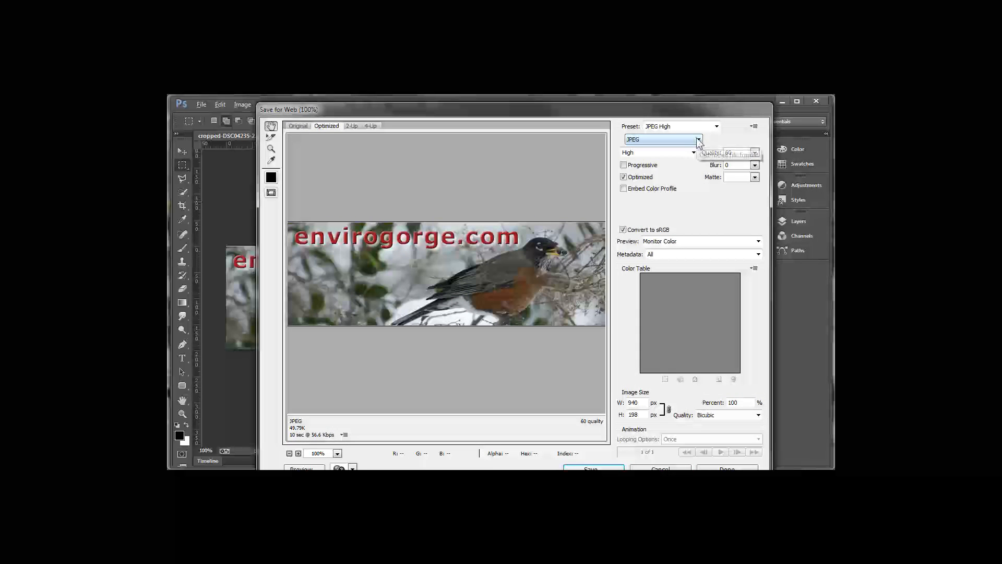
pyautogui.click(698, 139)
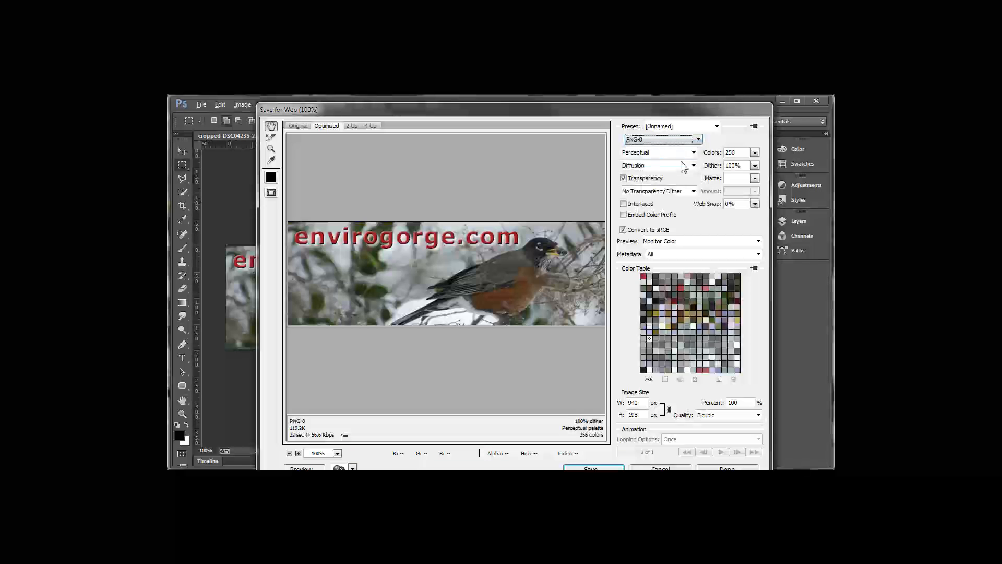
pyautogui.click(698, 139)
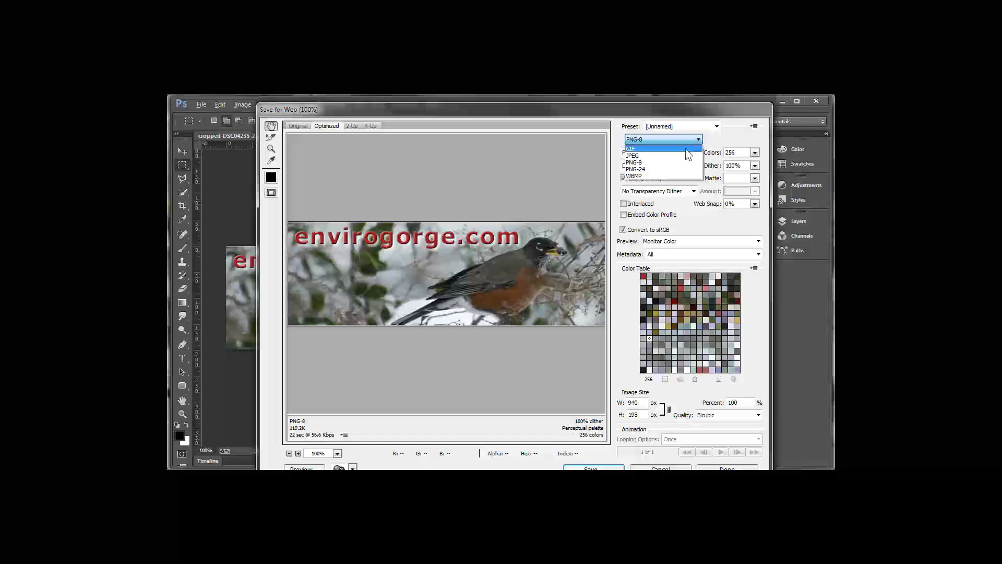
pyautogui.click(633, 154)
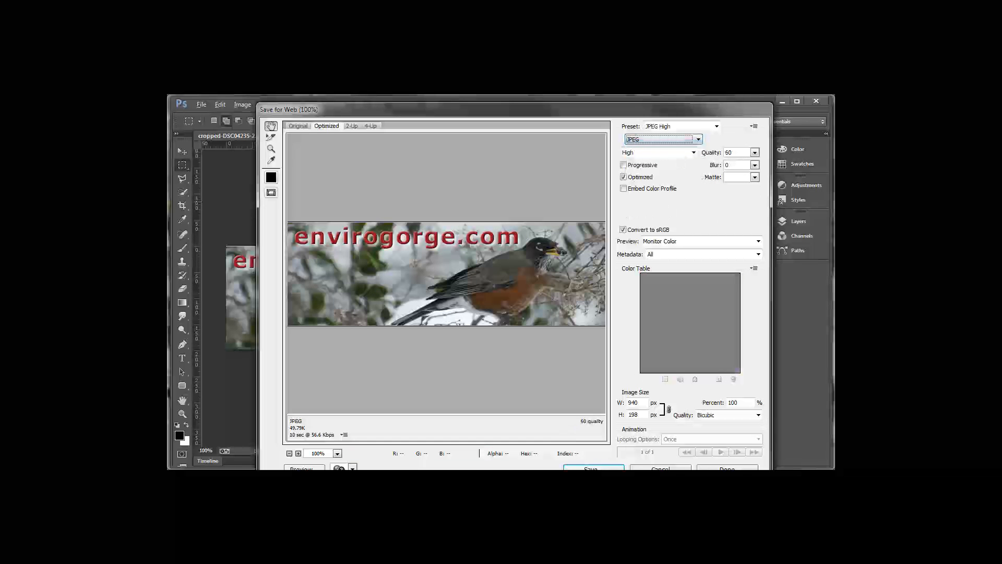
pyautogui.click(591, 468)
pyautogui.write('header-for-mailchimp-winter-bird.jpg')
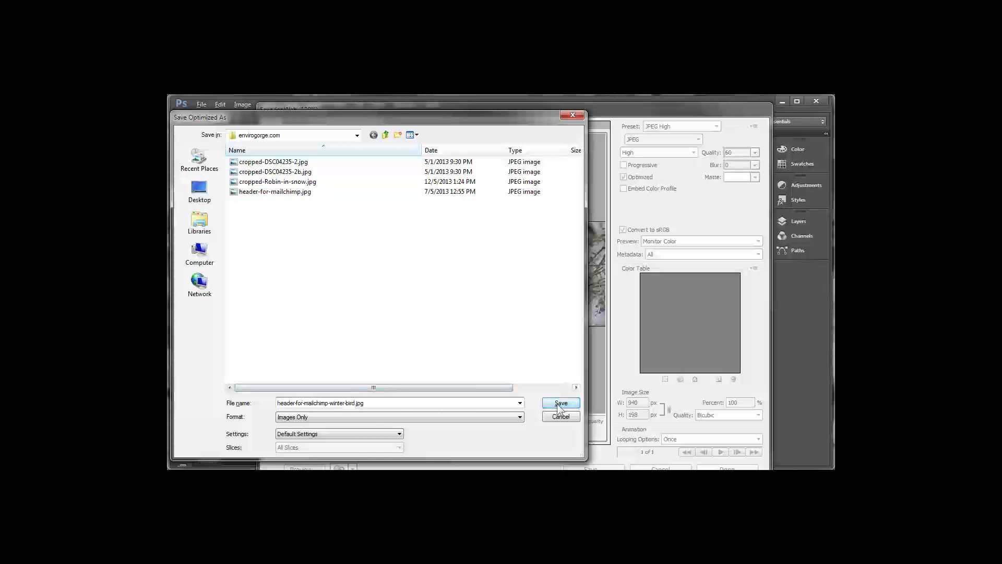
pyautogui.click(561, 403)
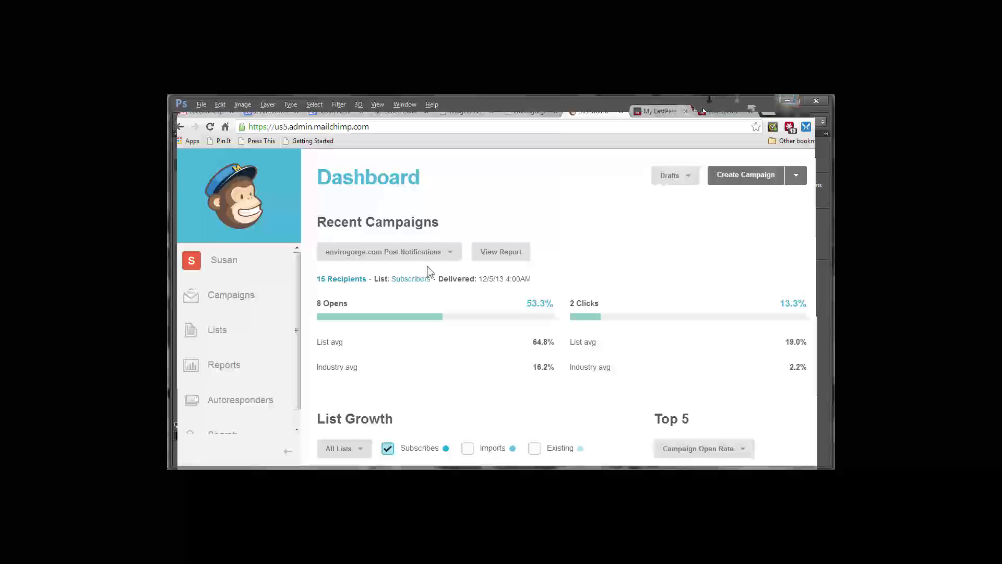
pyautogui.moveTo(255, 306)
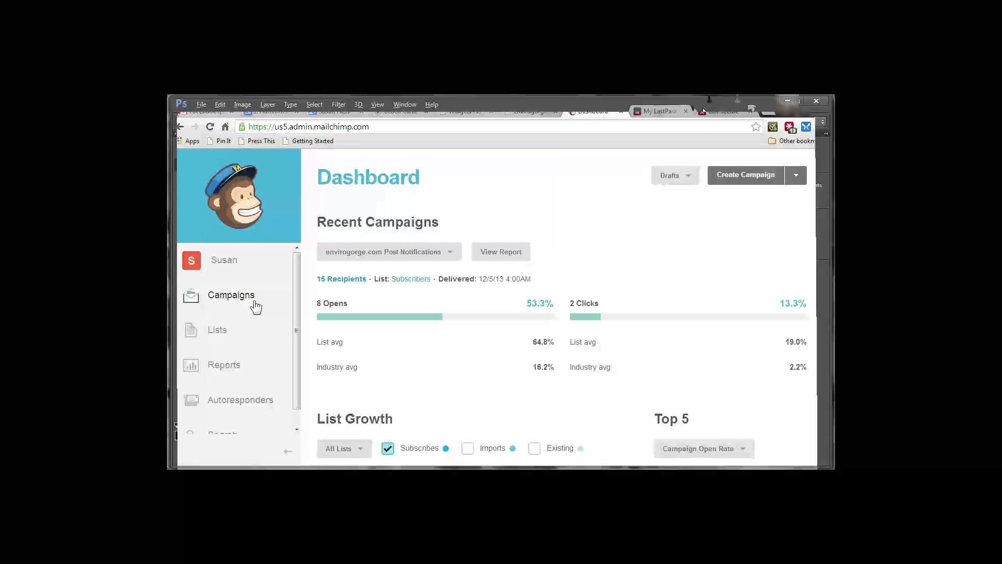
# Go to Campaigns and open the latest Post Notifications RSS campaign for editing.
pyautogui.click(230, 294)
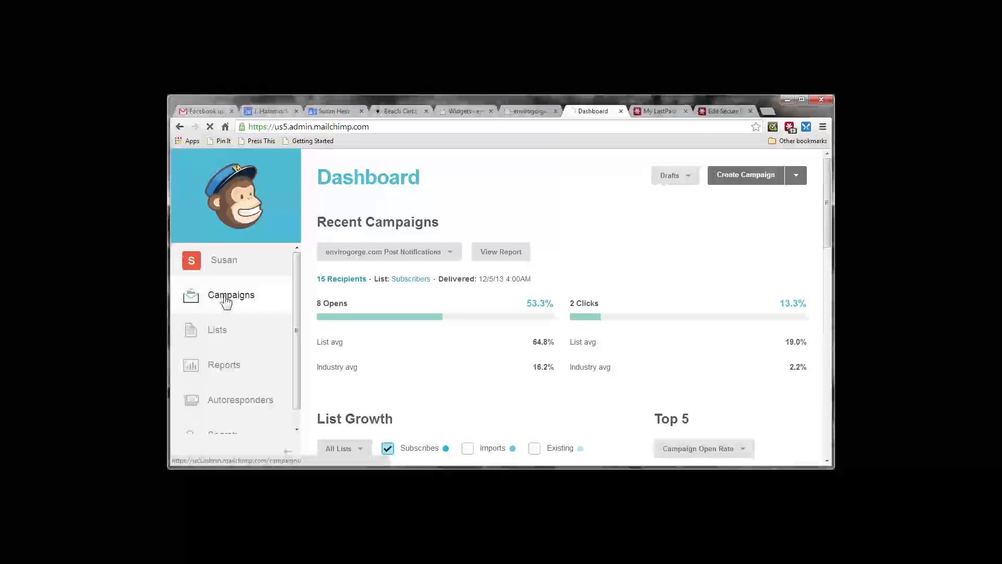
pyautogui.click(230, 294)
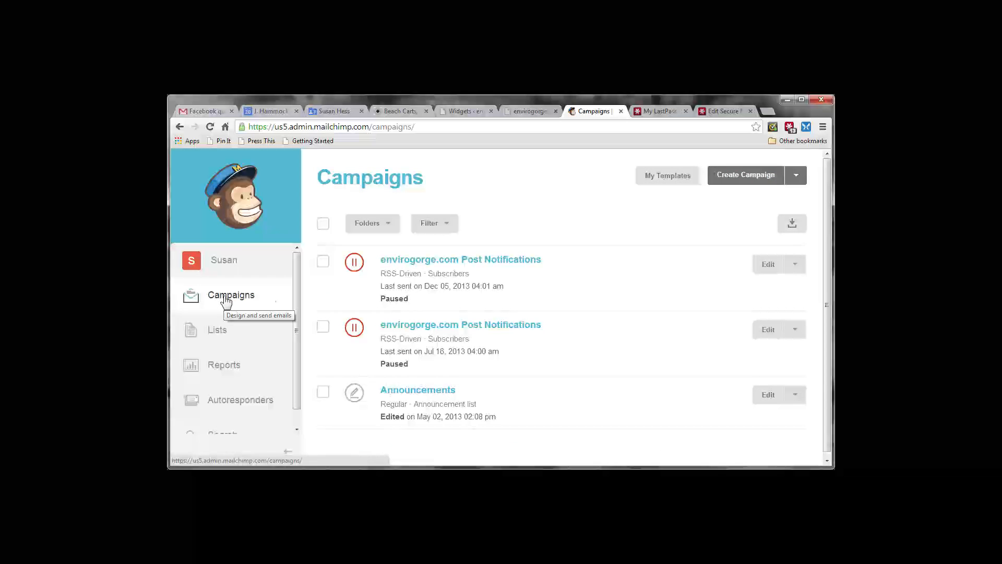
pyautogui.moveTo(568, 268)
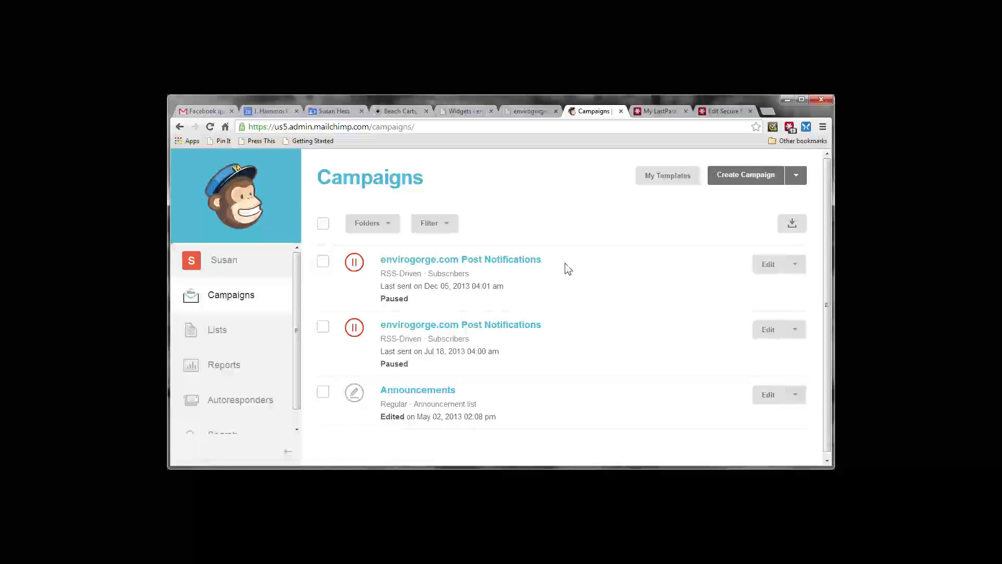
pyautogui.moveTo(445, 290)
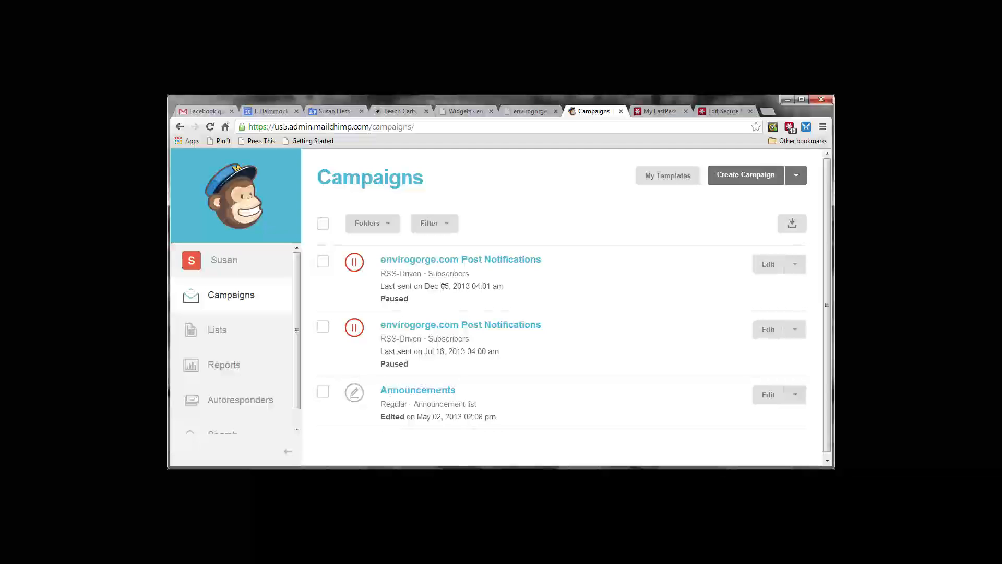
pyautogui.moveTo(489, 317)
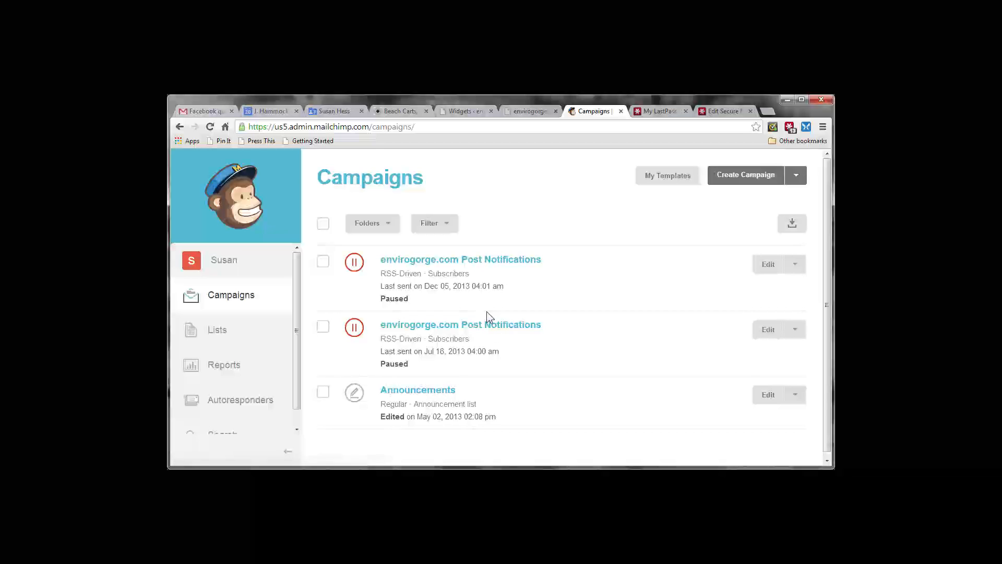
pyautogui.moveTo(446, 287)
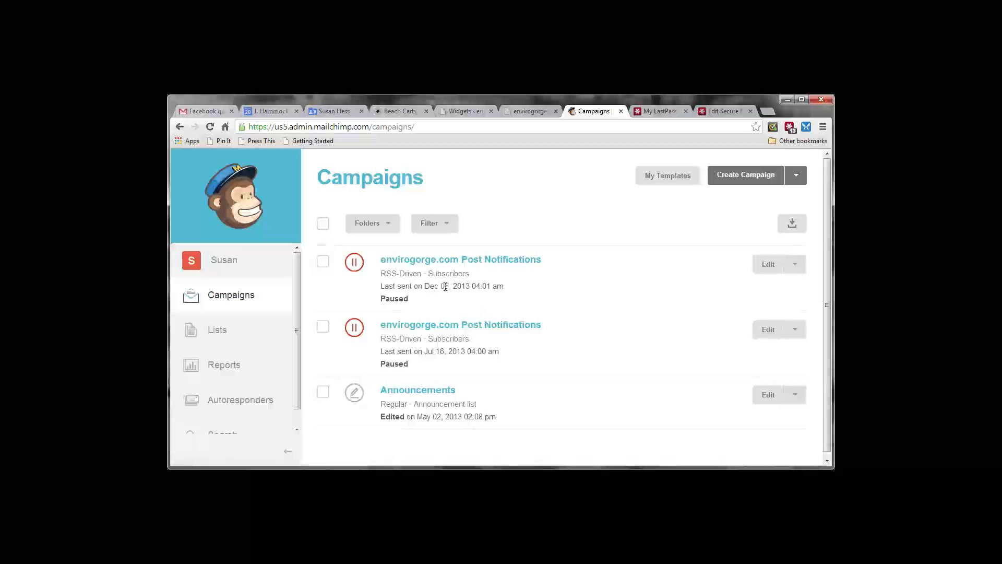
pyautogui.moveTo(787, 289)
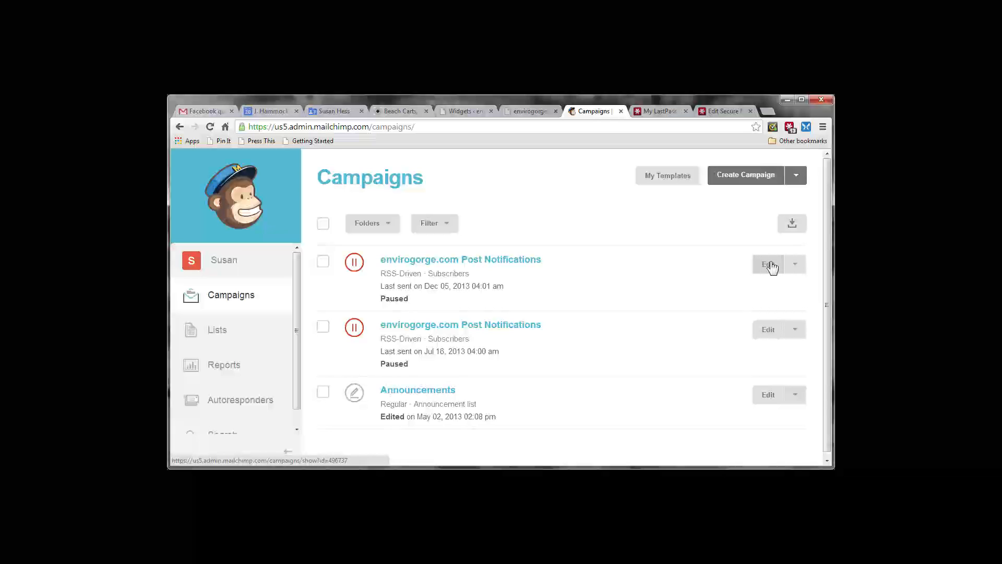
pyautogui.click(768, 264)
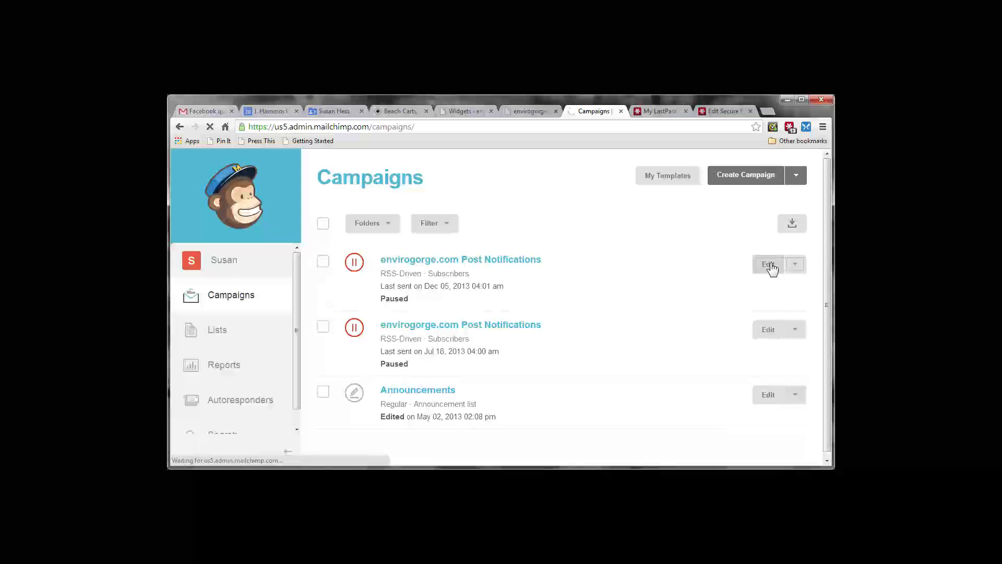
pyautogui.click(769, 264)
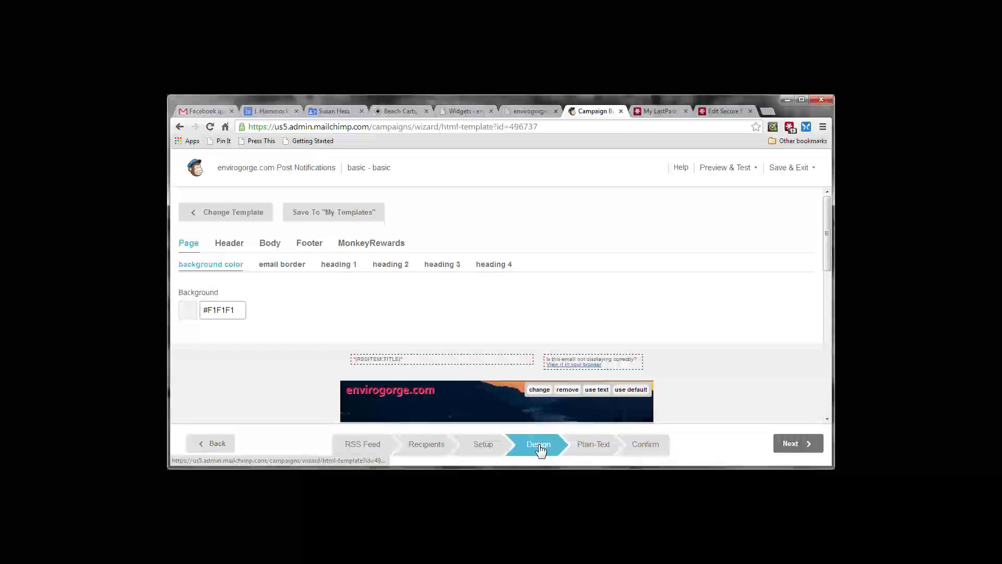
pyautogui.moveTo(417, 448)
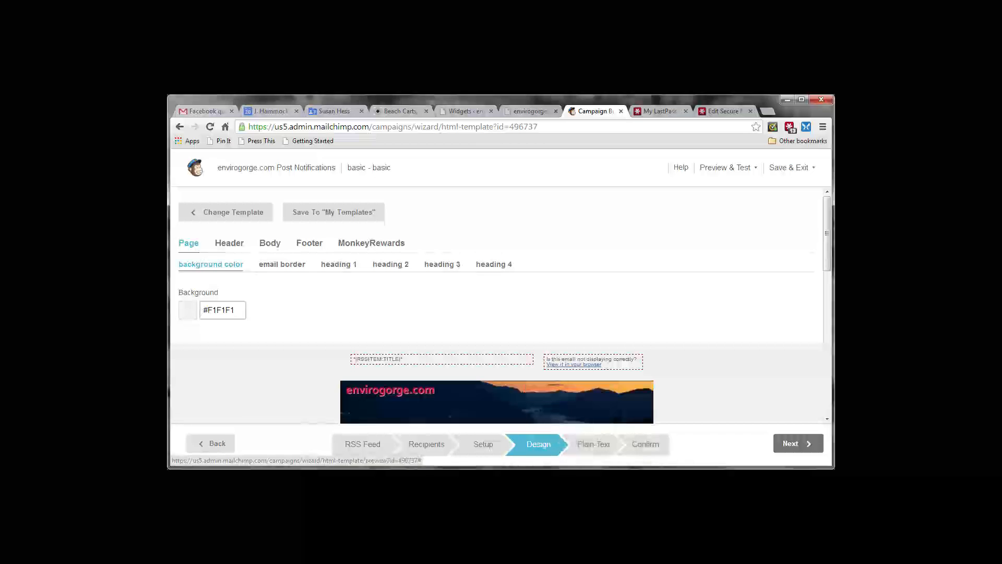
# In the Design step, choose 'change' on the gorge header image to open File Manager.
pyautogui.scroll(-3)
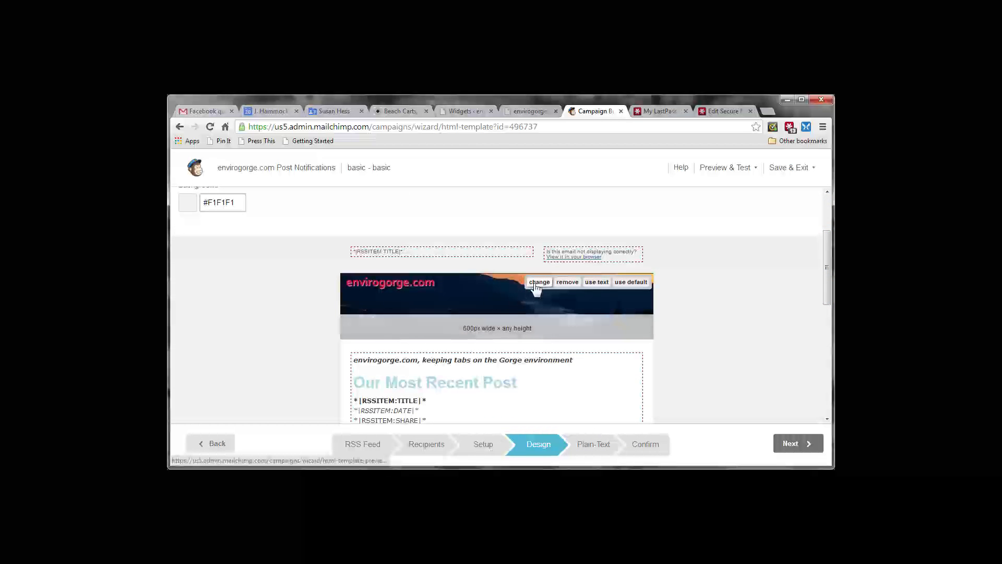
pyautogui.click(538, 282)
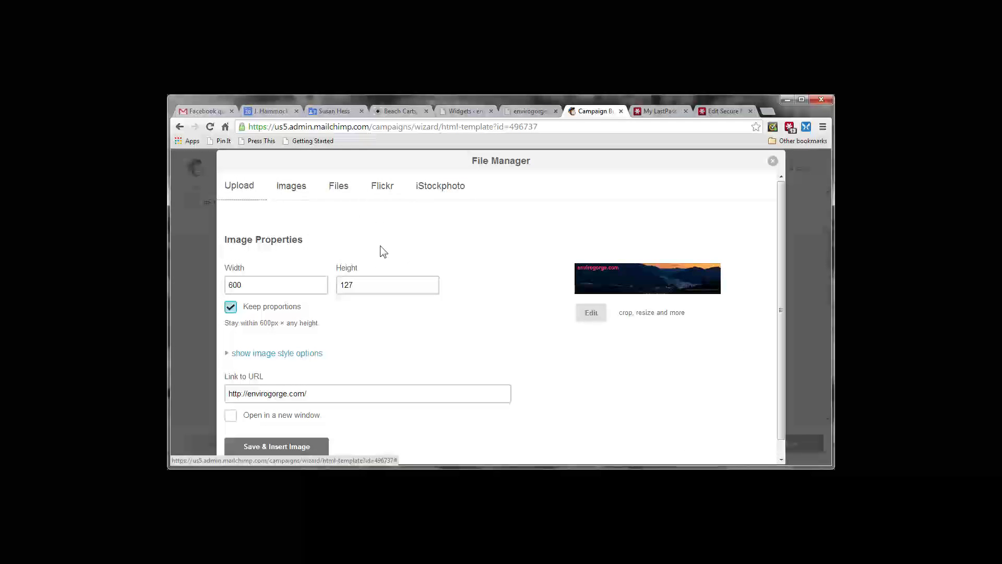
pyautogui.moveTo(268, 364)
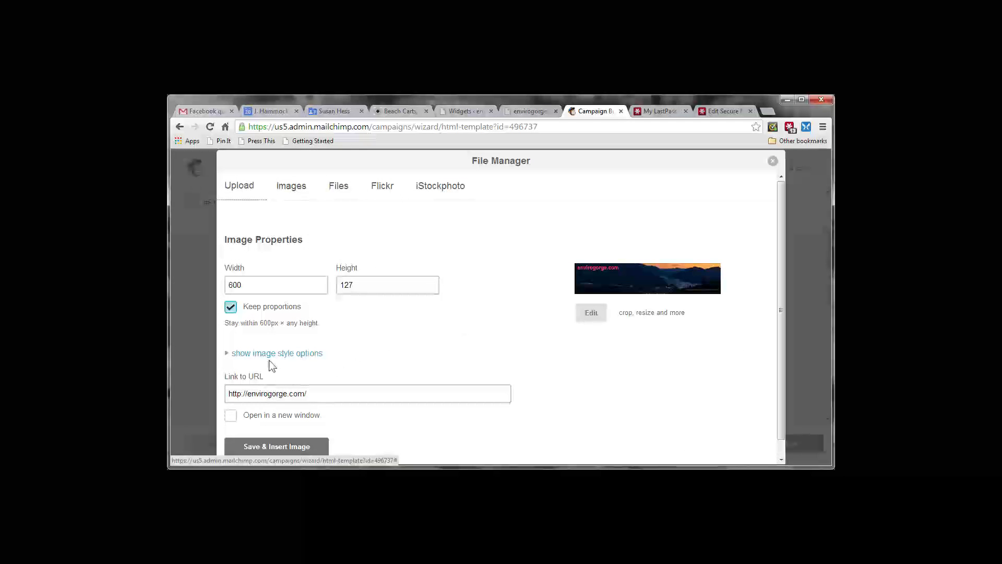
pyautogui.moveTo(337, 343)
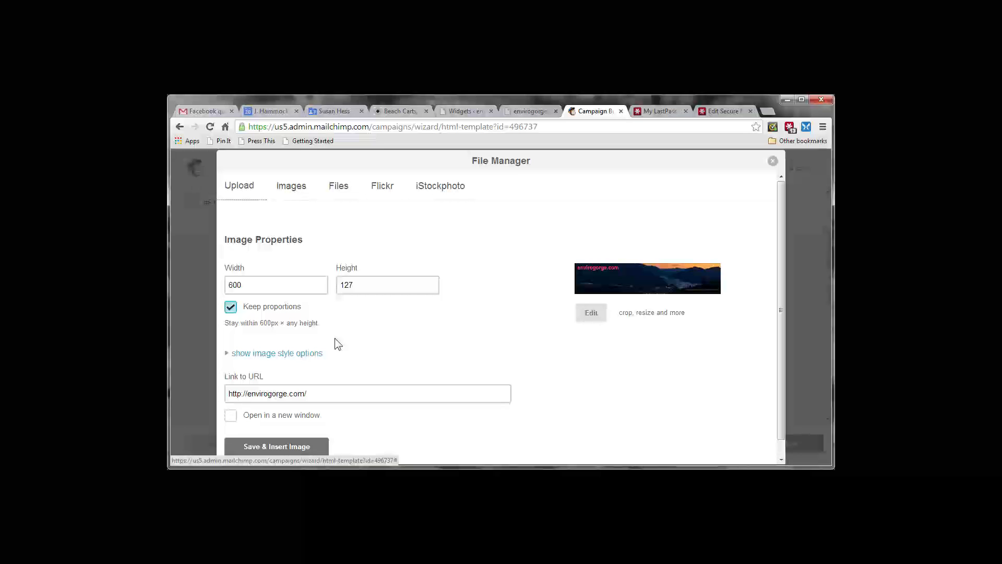
pyautogui.moveTo(238, 186)
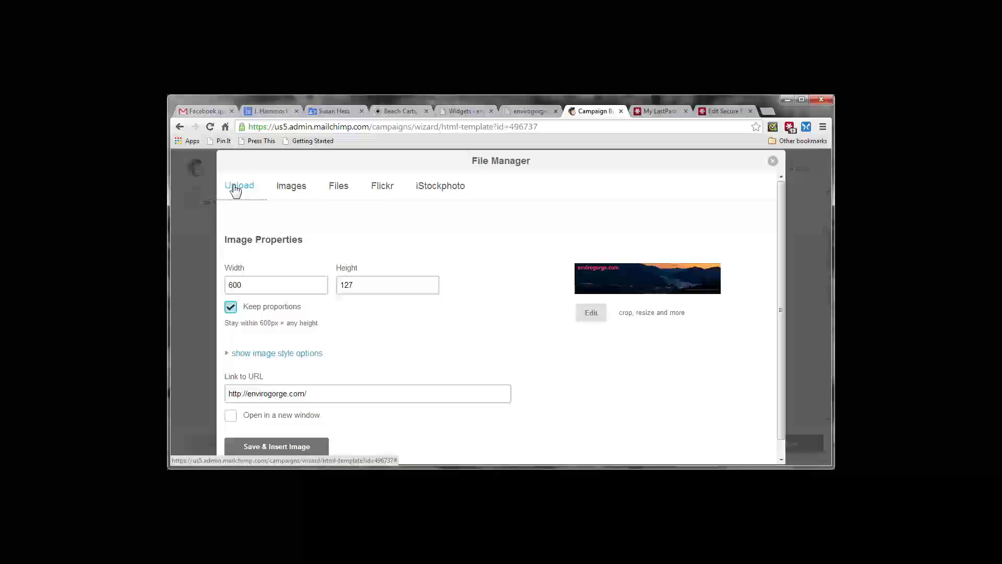
# Upload header-for-mailchimp-winter-bird.jpg from the computer and save it as the new header.
pyautogui.click(238, 186)
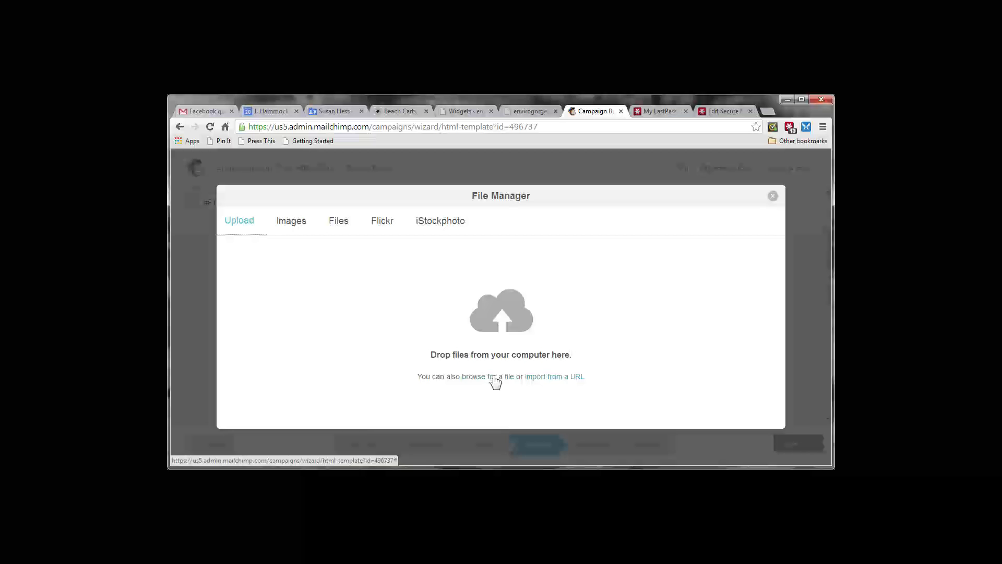
pyautogui.click(473, 376)
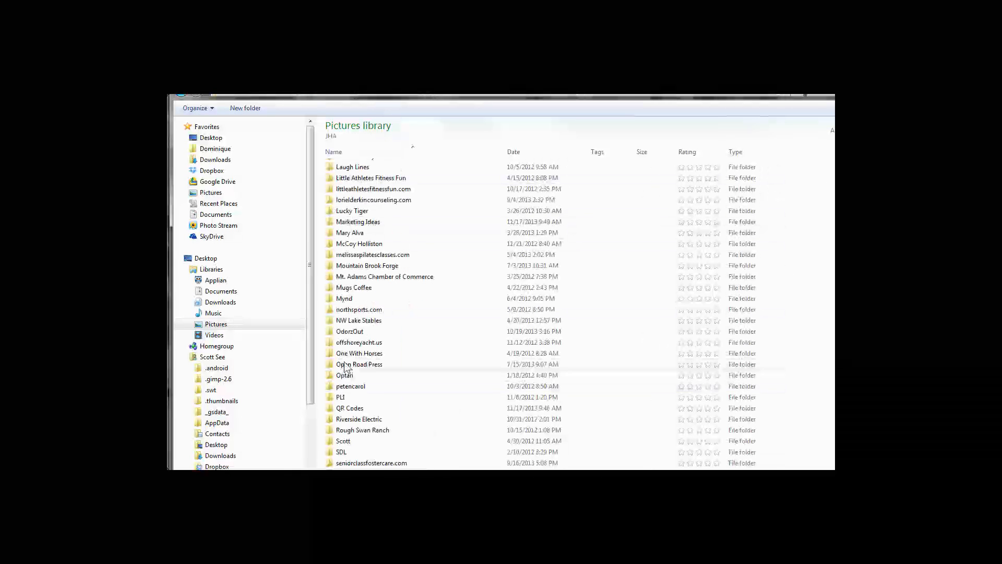
pyautogui.moveTo(407, 265)
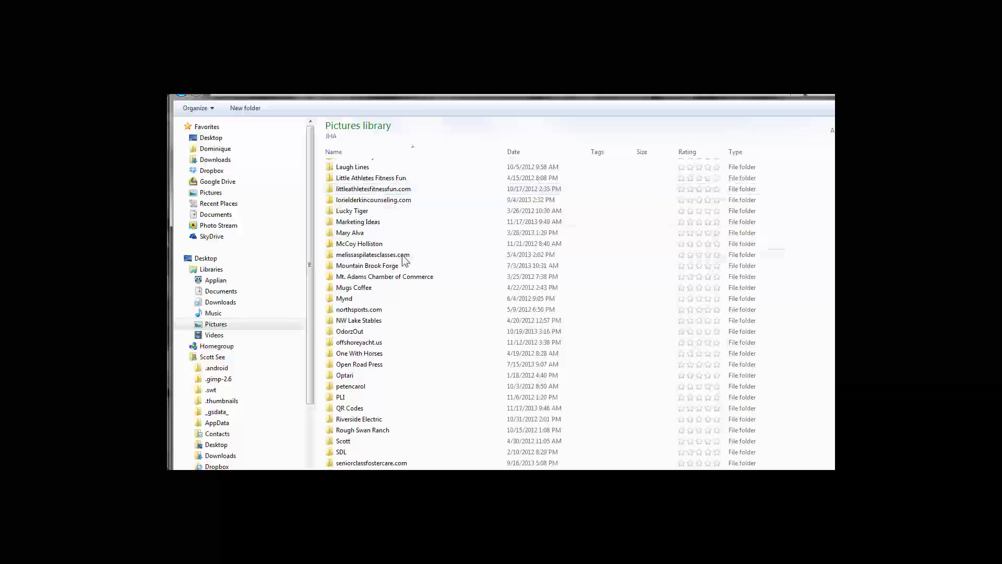
pyautogui.scroll(3)
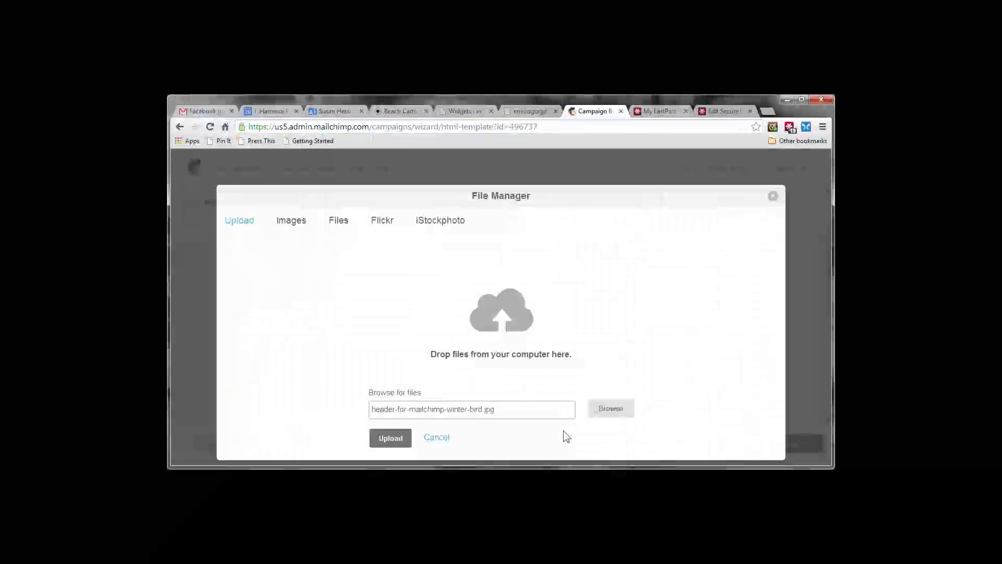
pyautogui.click(389, 437)
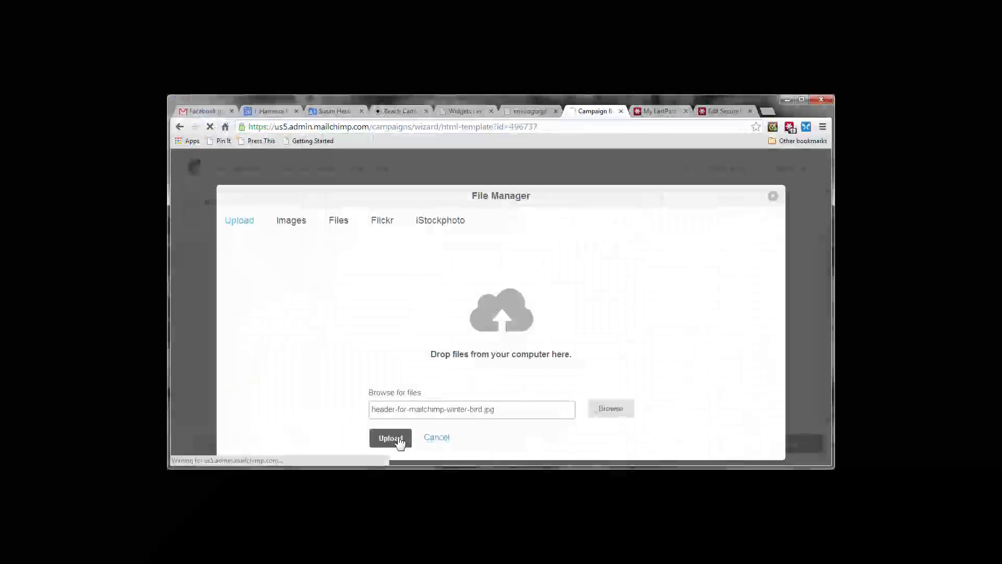
pyautogui.click(390, 438)
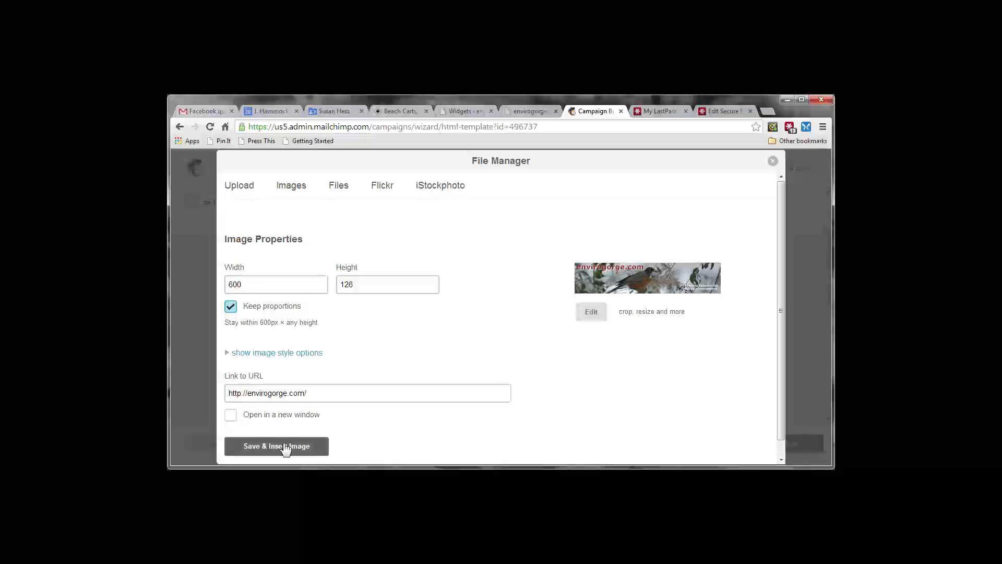
pyautogui.click(275, 446)
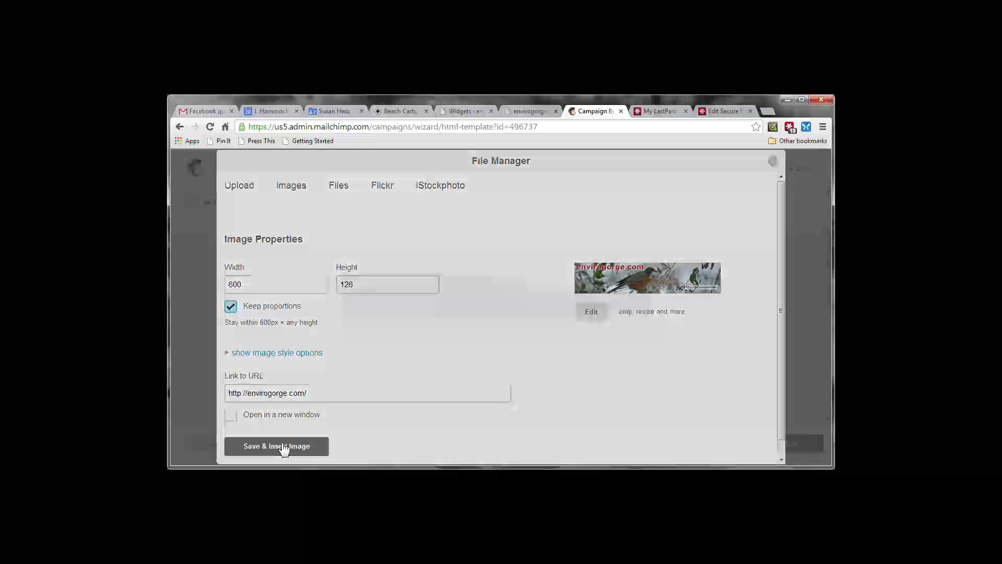
# Insert the winter-bird banner, Save & Exit to Dashboard, and reactivate the paused campaign.
pyautogui.click(276, 446)
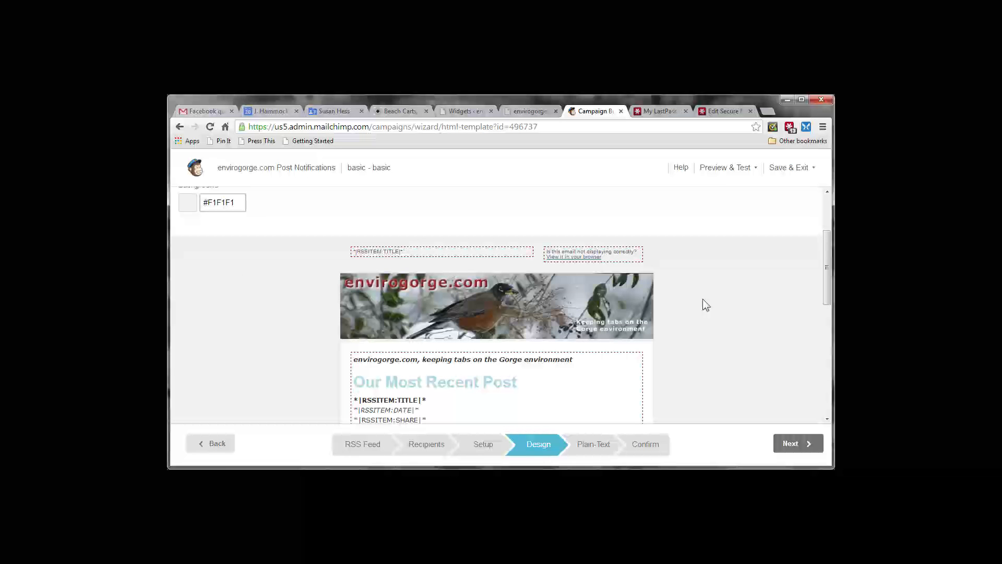
pyautogui.moveTo(699, 366)
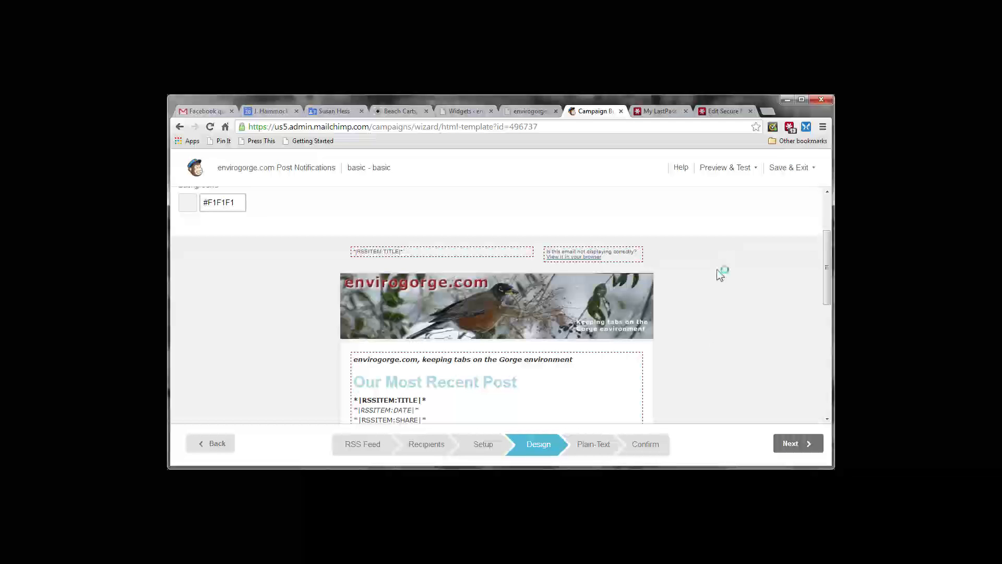
pyautogui.moveTo(791, 167)
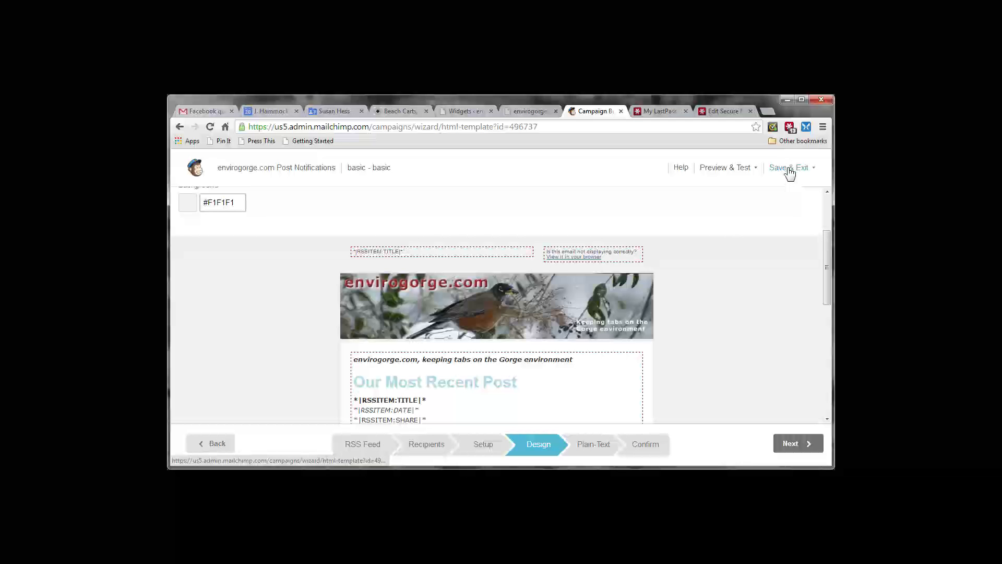
pyautogui.click(789, 167)
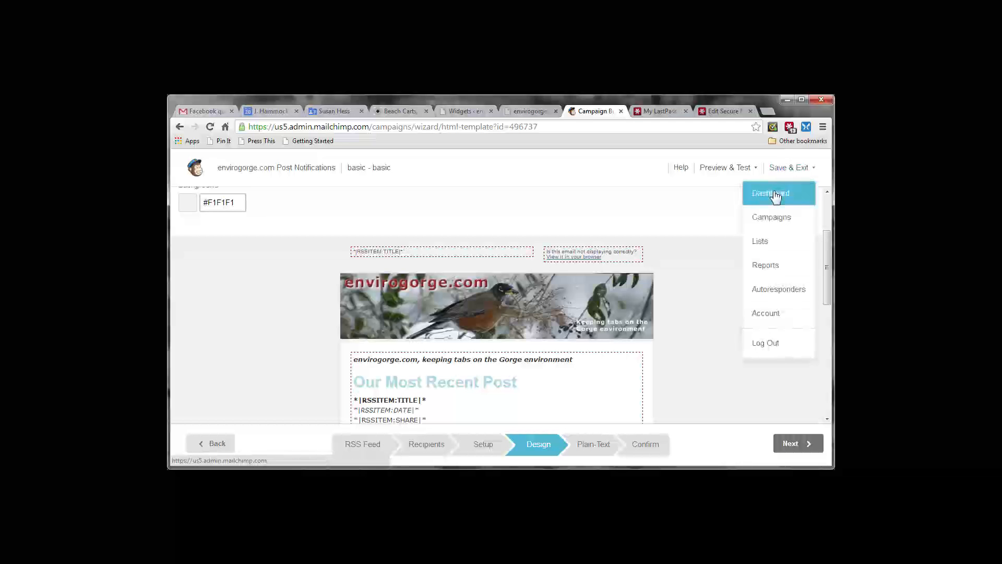
pyautogui.click(771, 192)
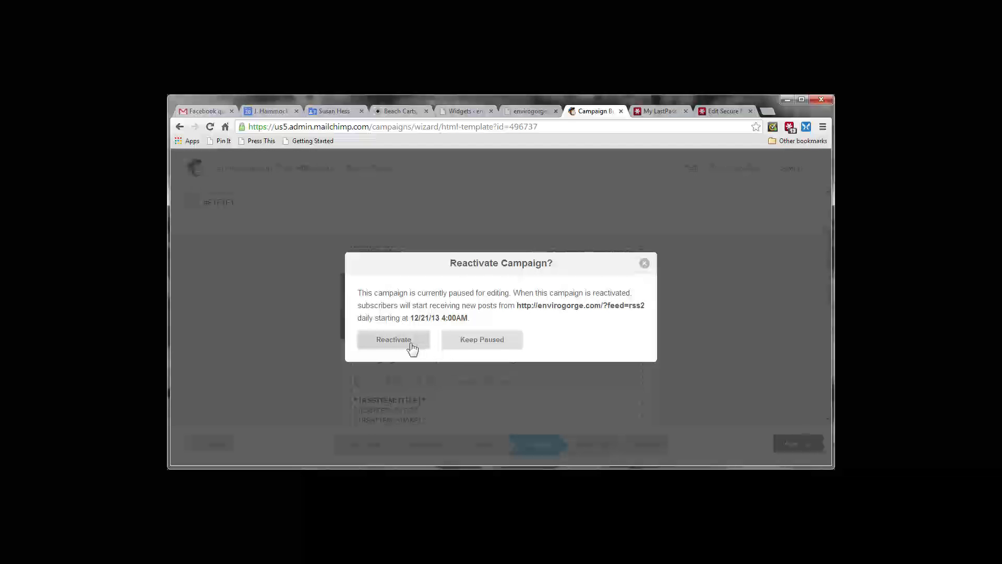
pyautogui.moveTo(394, 339)
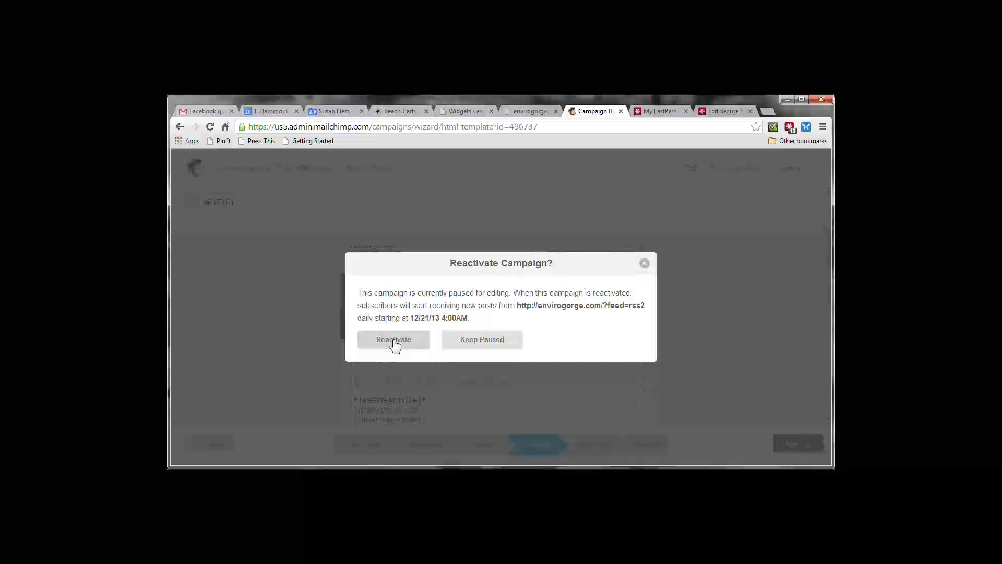
pyautogui.click(394, 340)
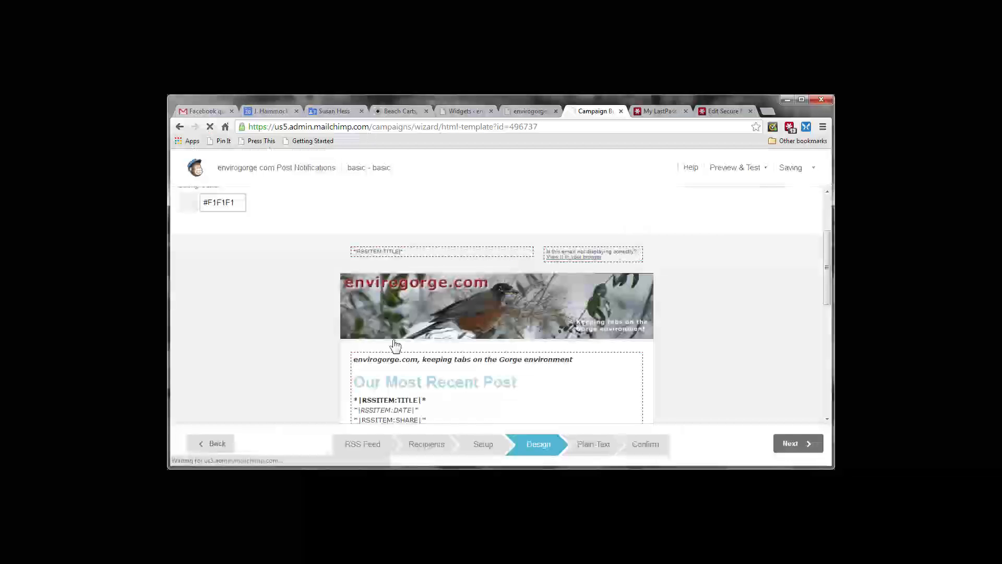